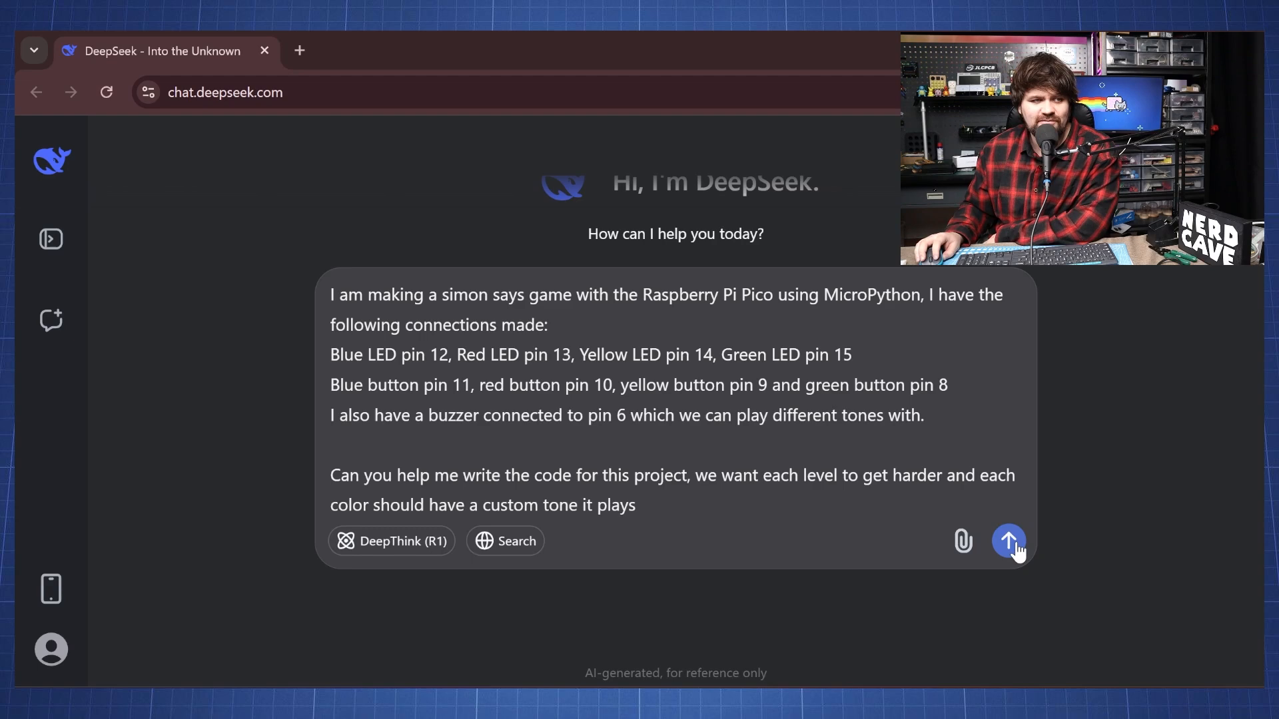
Step: Submit the Simon Says MicroPython game request for the Raspberry Pi Pico
left_click(1008, 541)
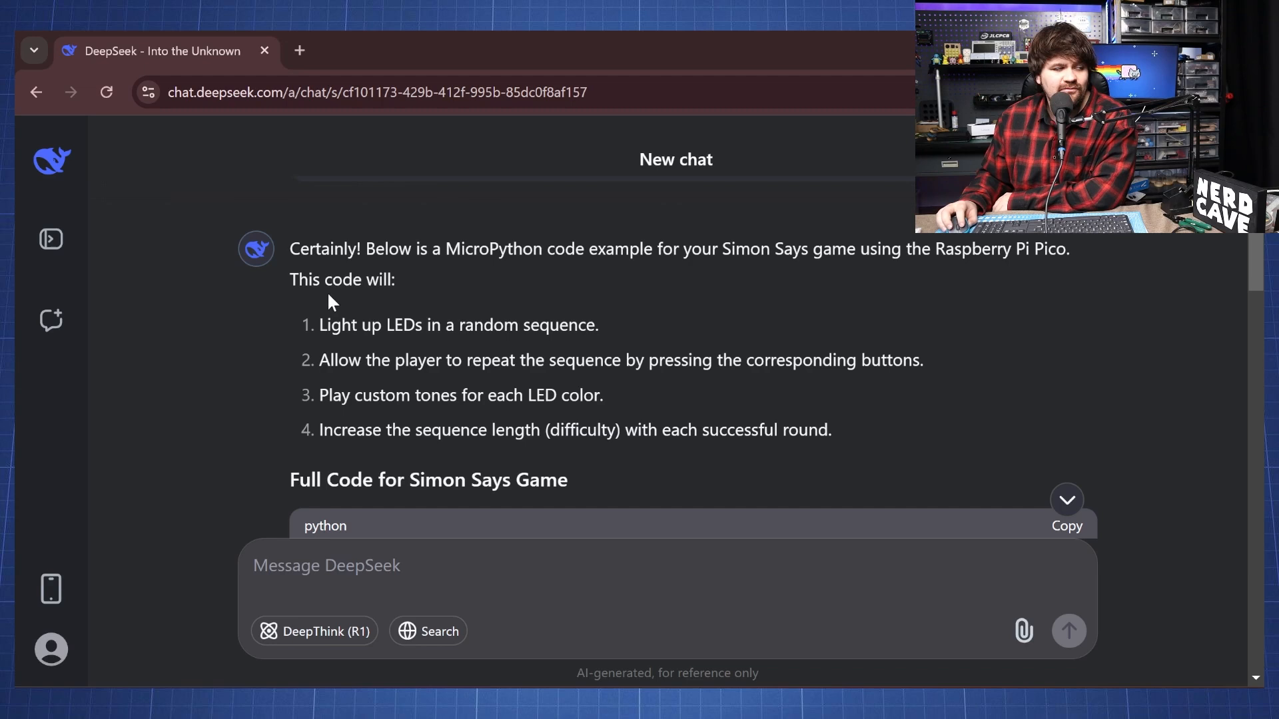
scroll("down", 3)
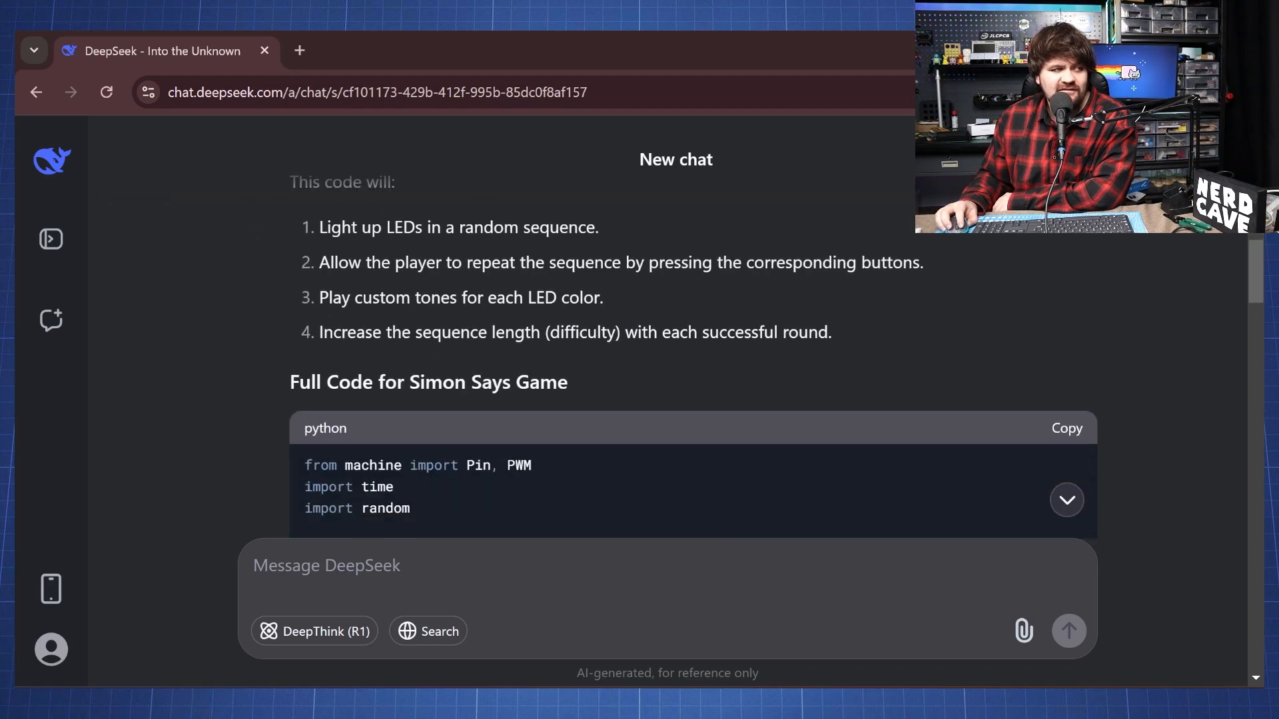
scroll("down", 3)
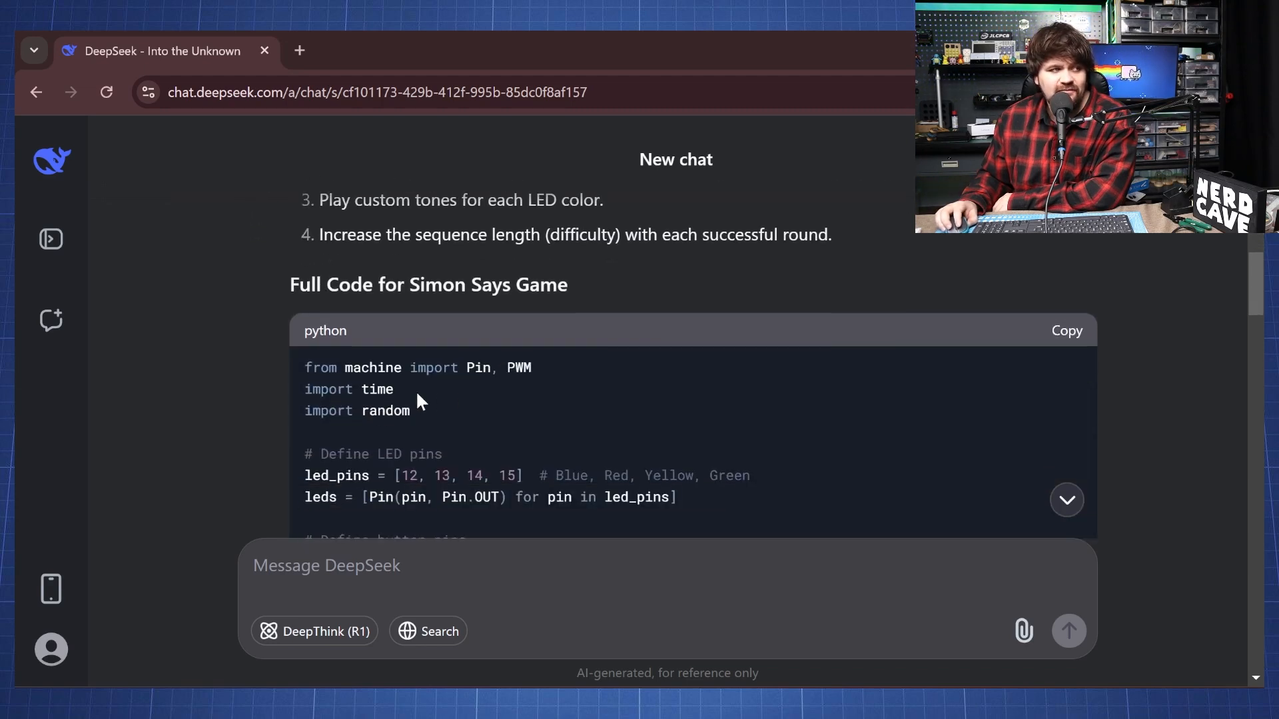
Step: Copy the generated game code and read through its explanation
left_click(1066, 331)
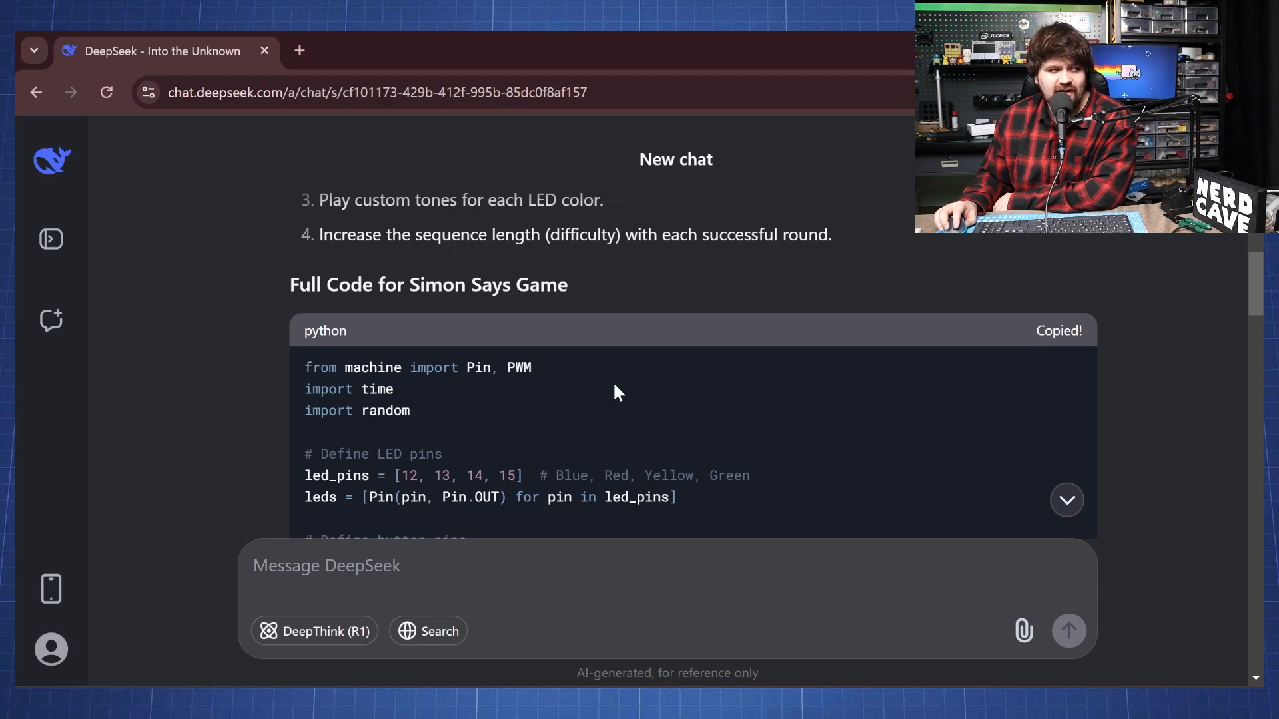
scroll("down", 3)
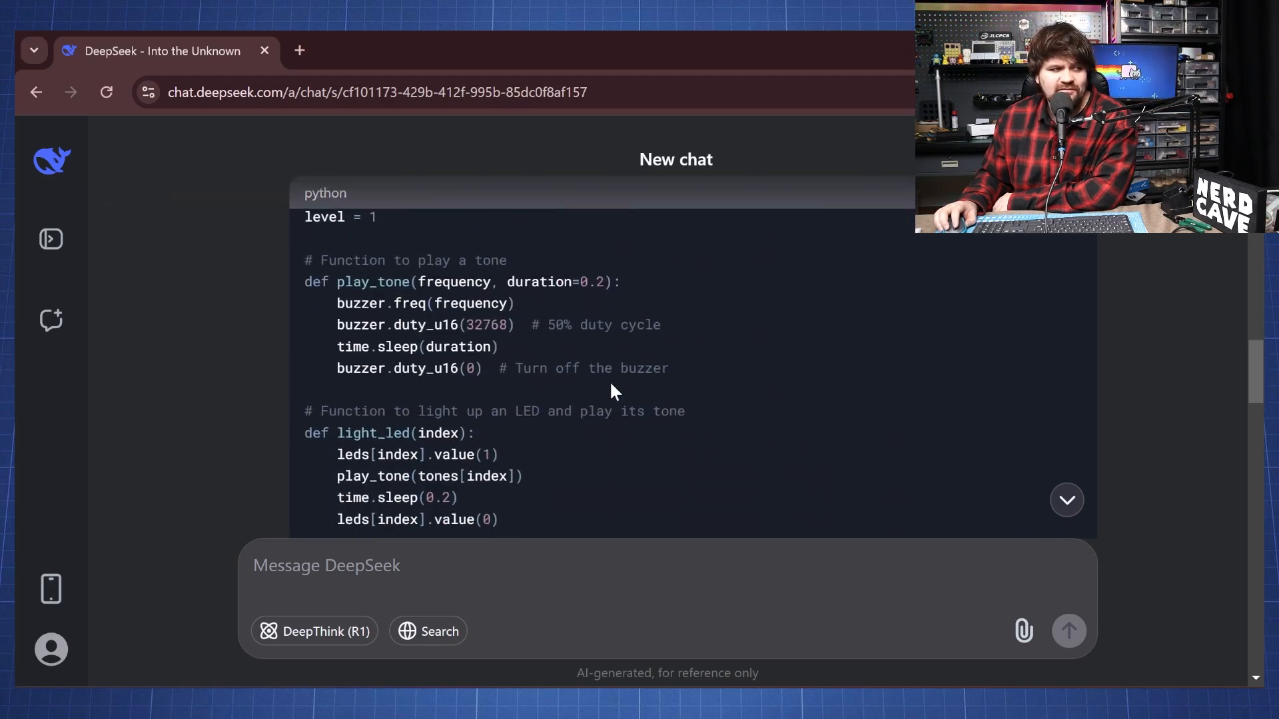
scroll("down", 3)
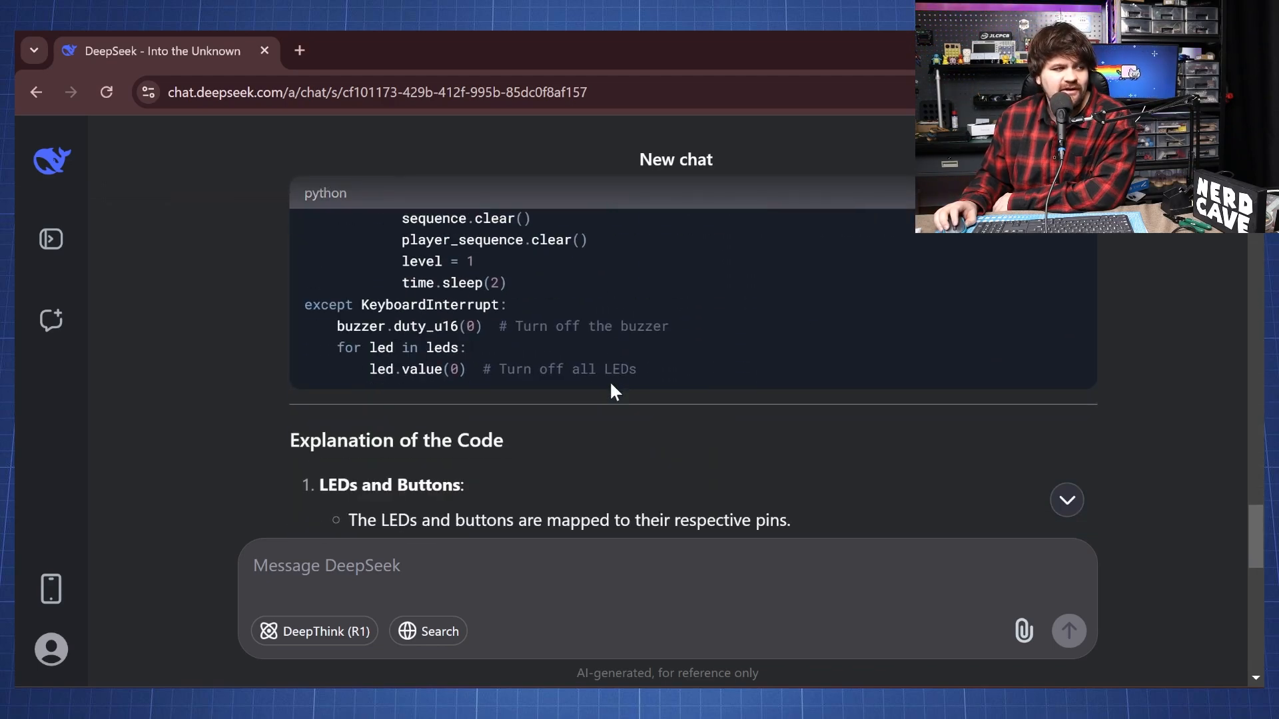
scroll("down", 3)
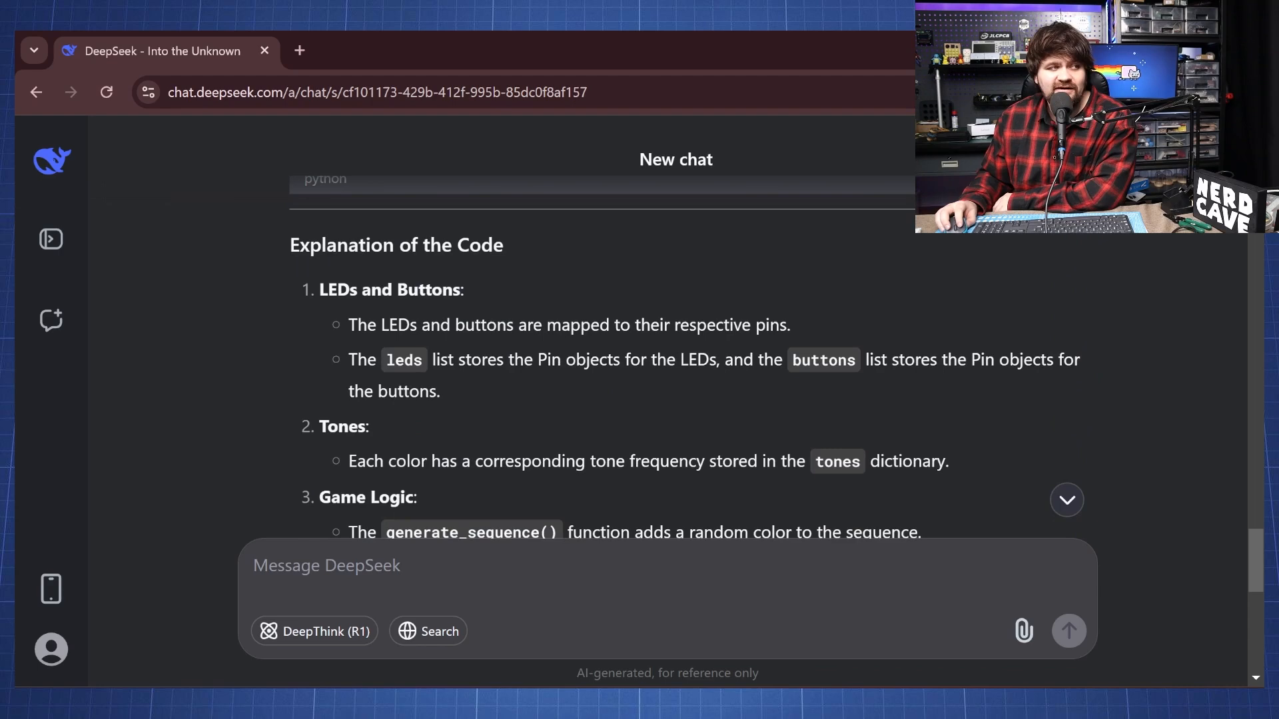
scroll("down", 3)
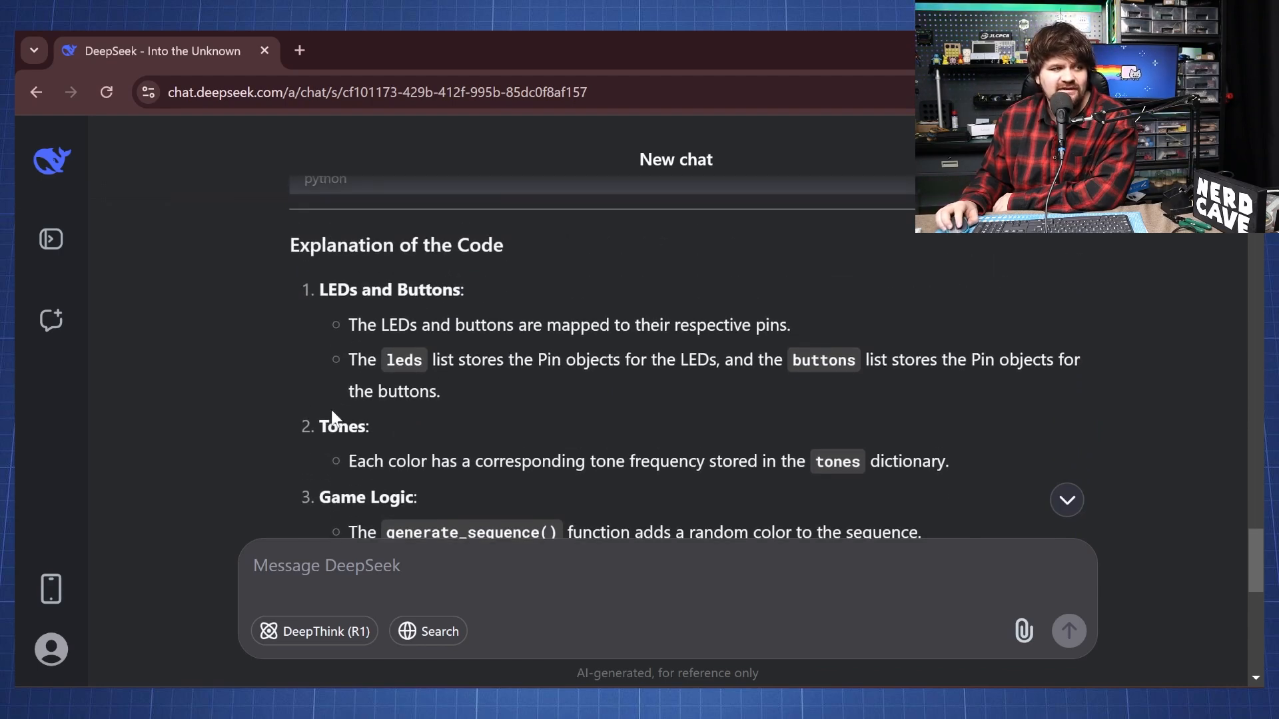
scroll("down", 3)
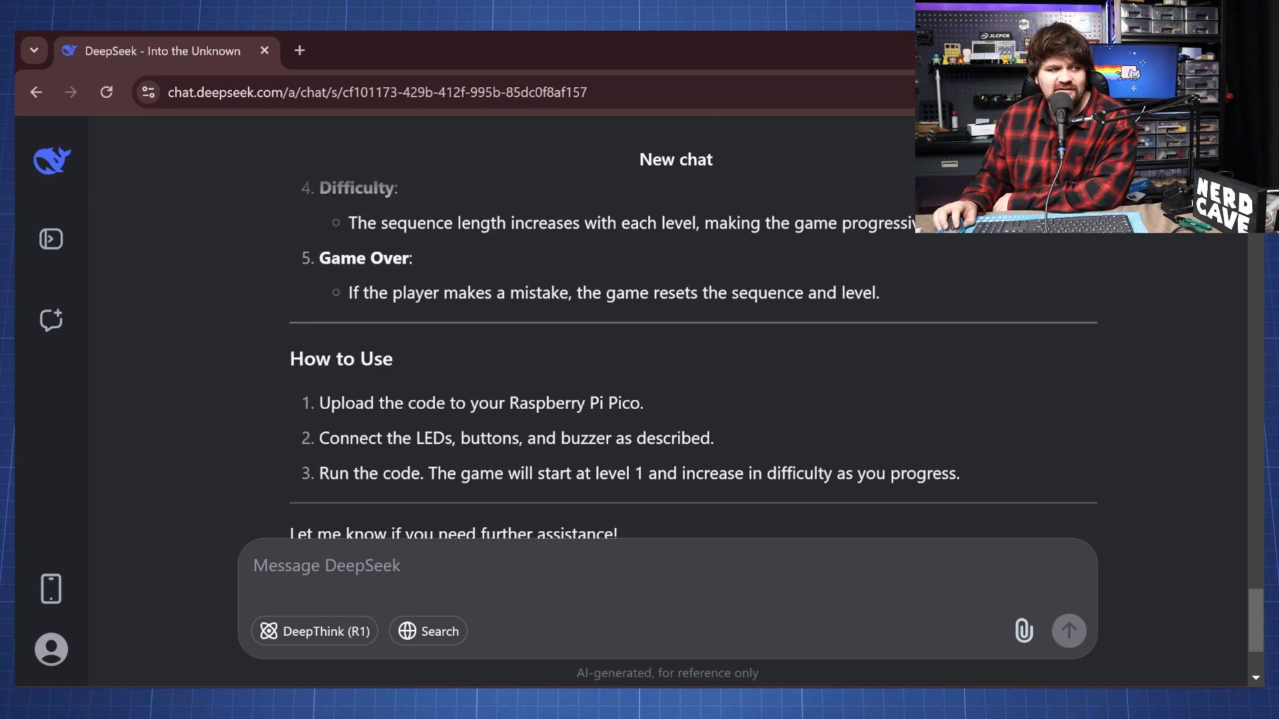
mouse_move(422, 461)
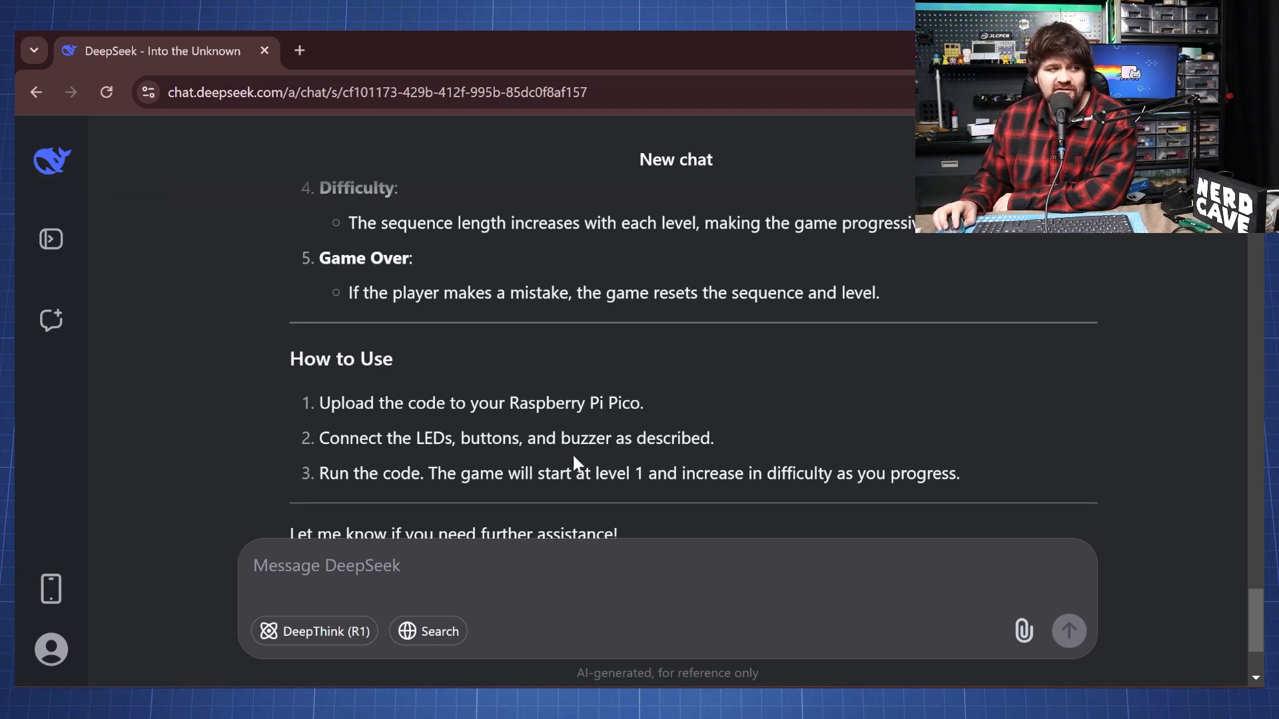
mouse_move(810, 453)
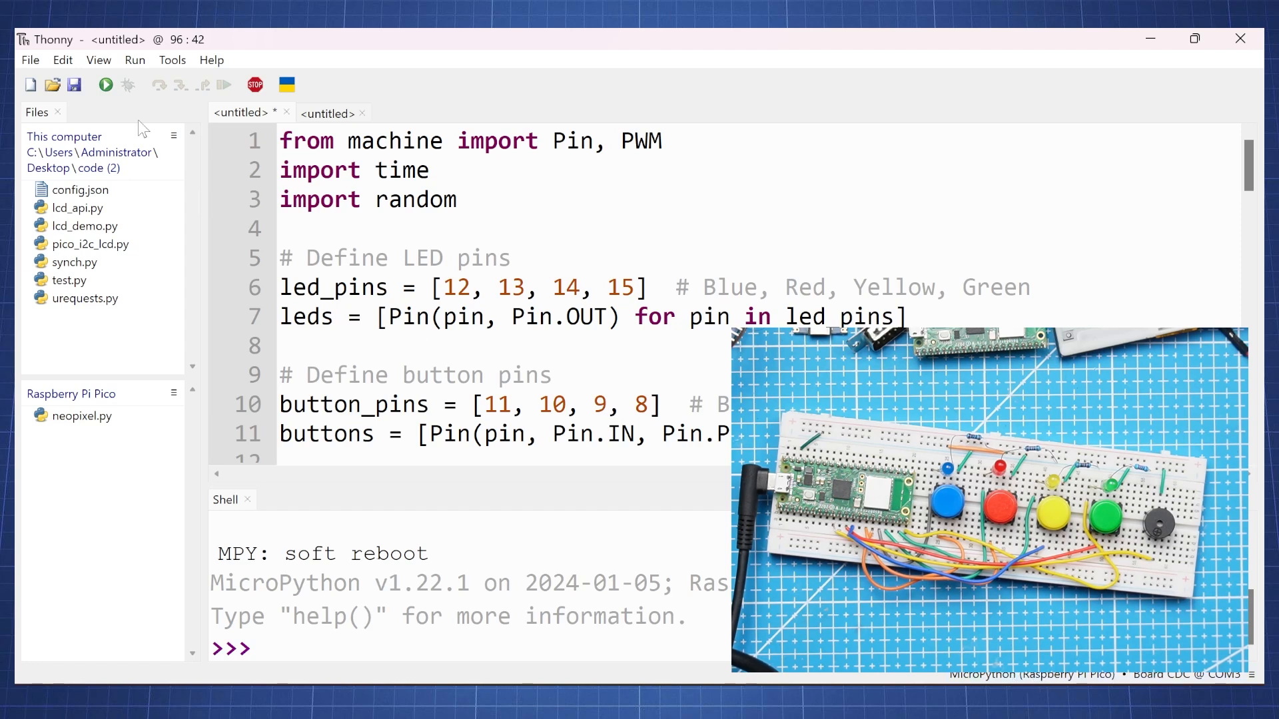
Step: Put the copied Simon Says script into Thonny's untitled editor tab
left_click(104, 85)
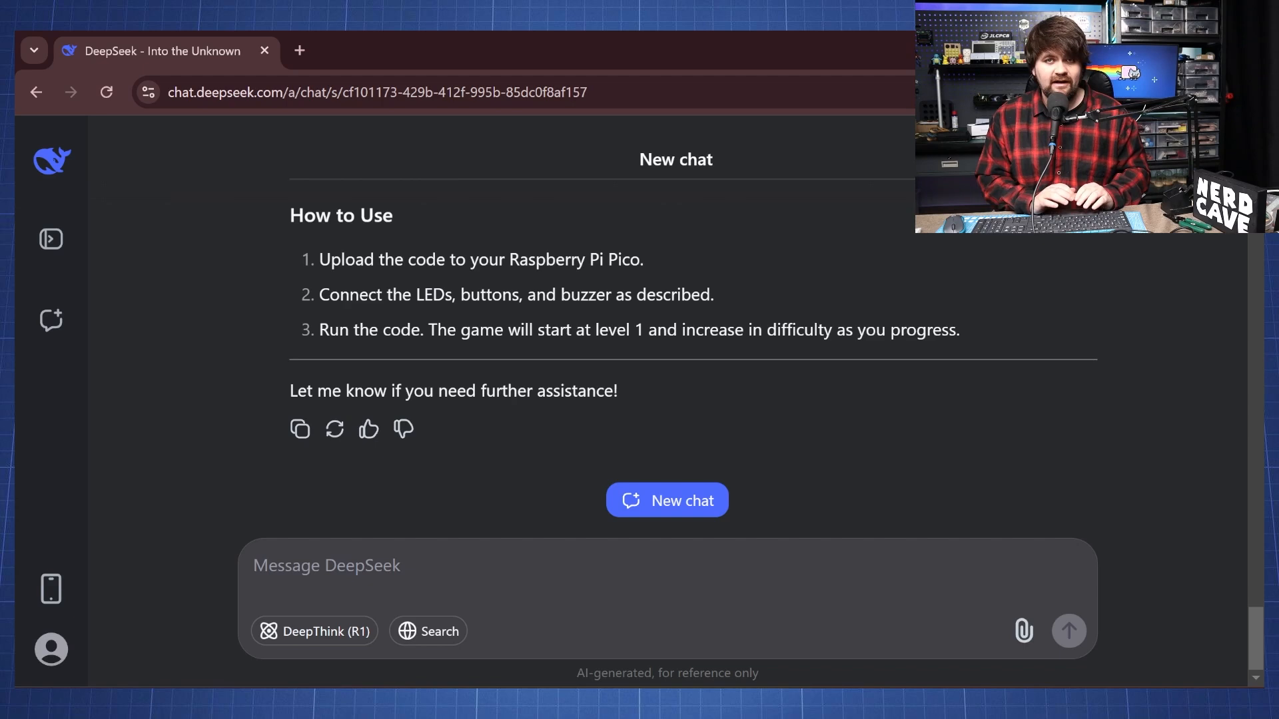
type("my buttons do")
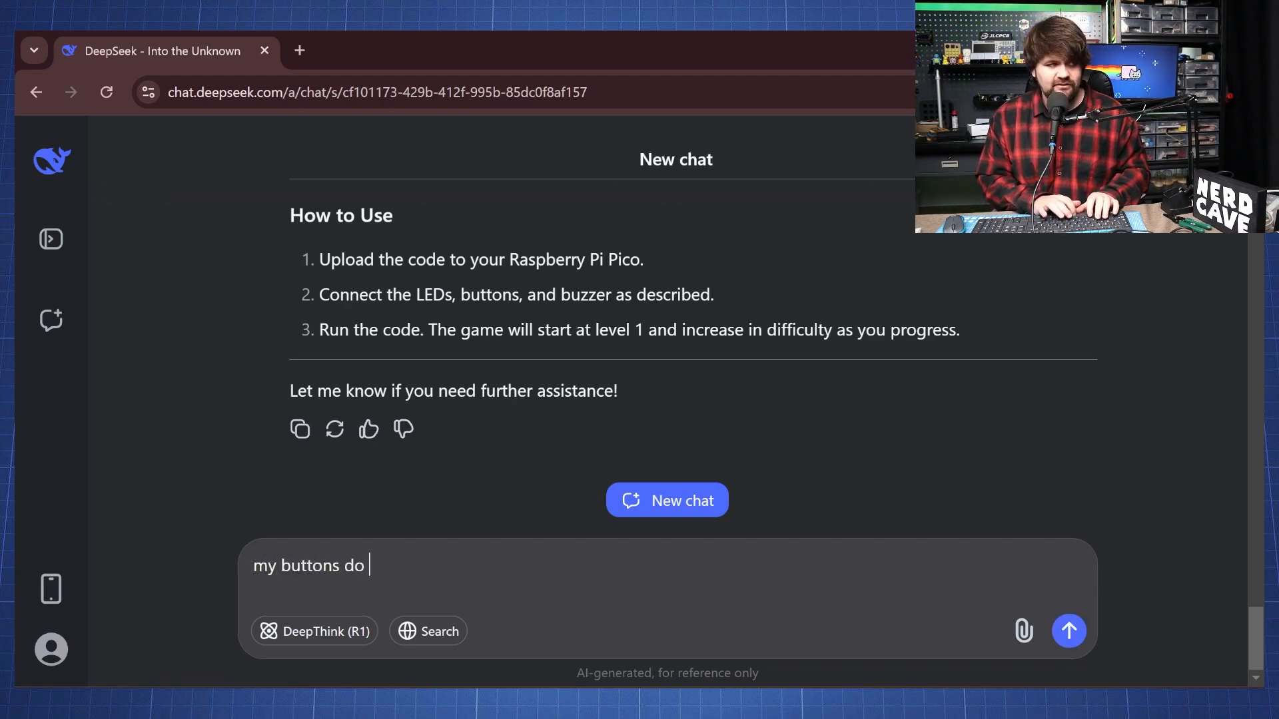
type("not work what c")
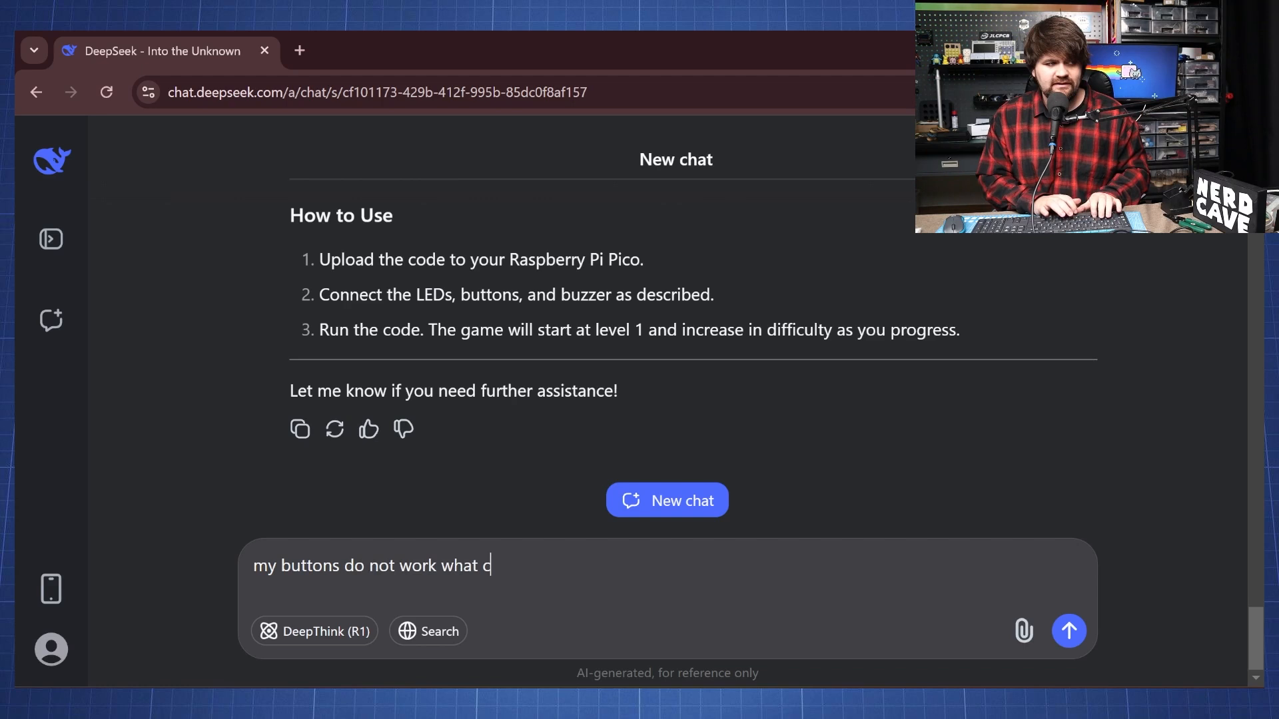
left_click(1069, 629)
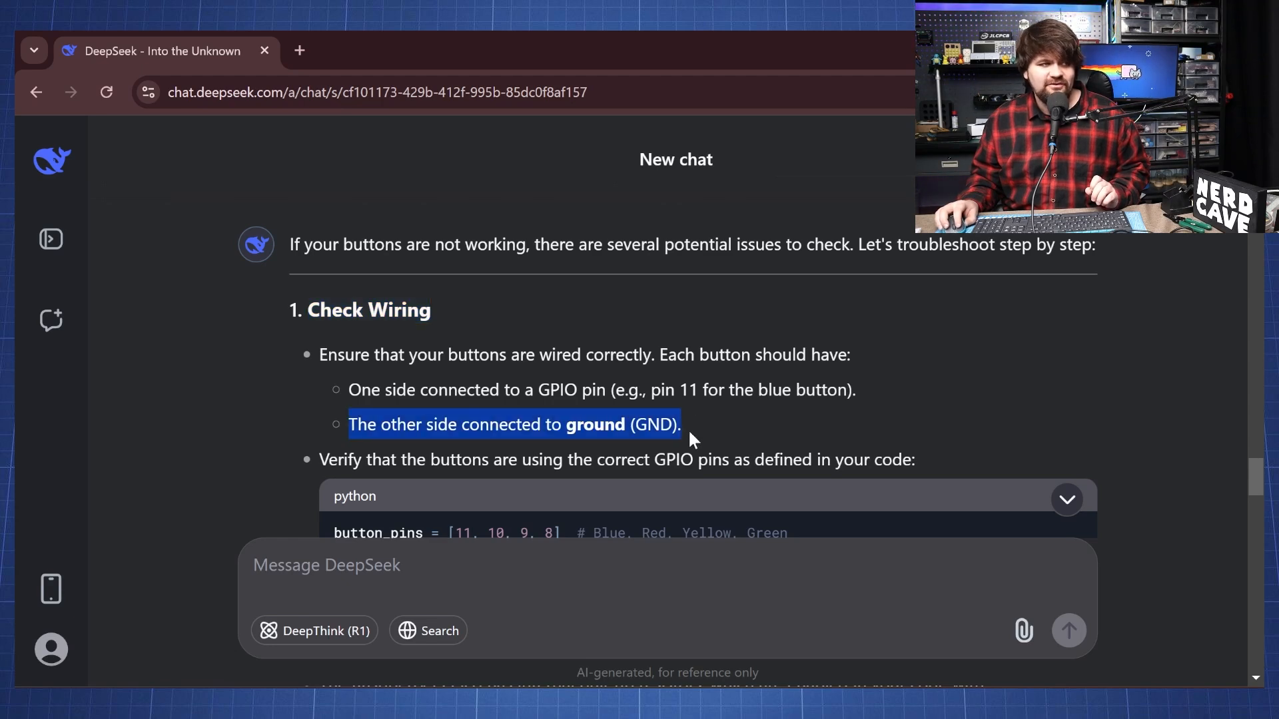
scroll("down", 3)
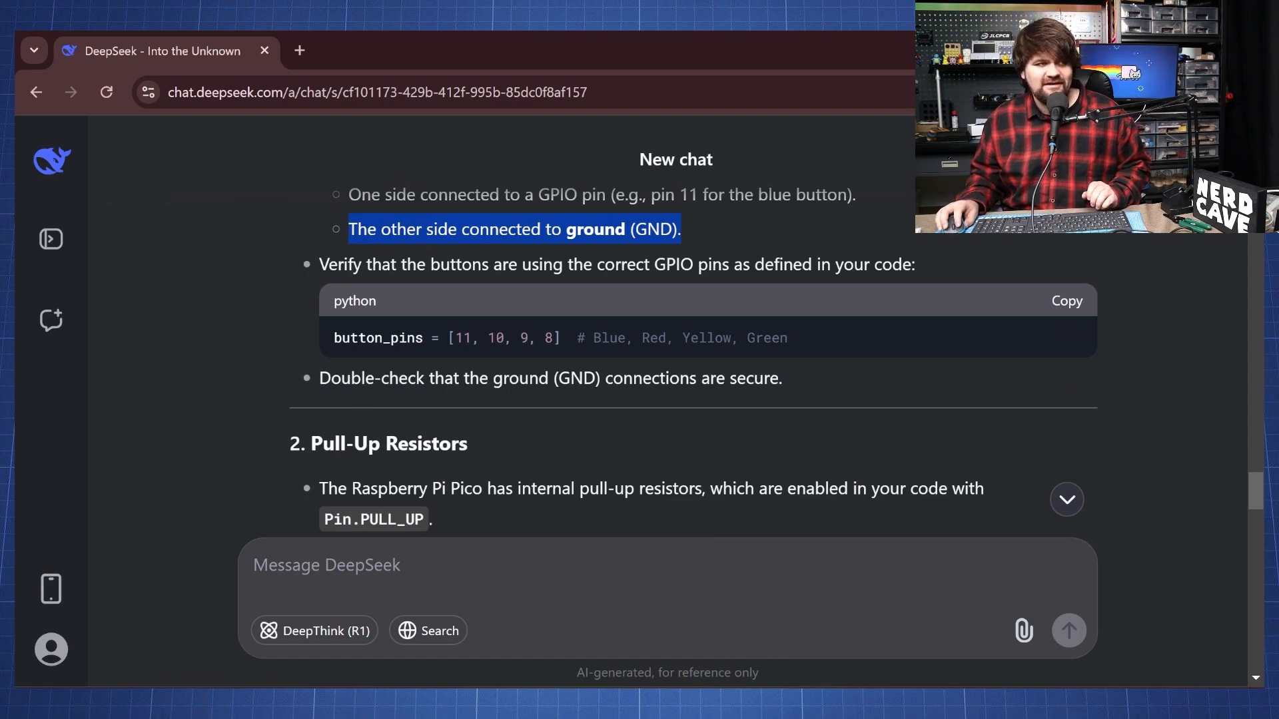
scroll("down", 3)
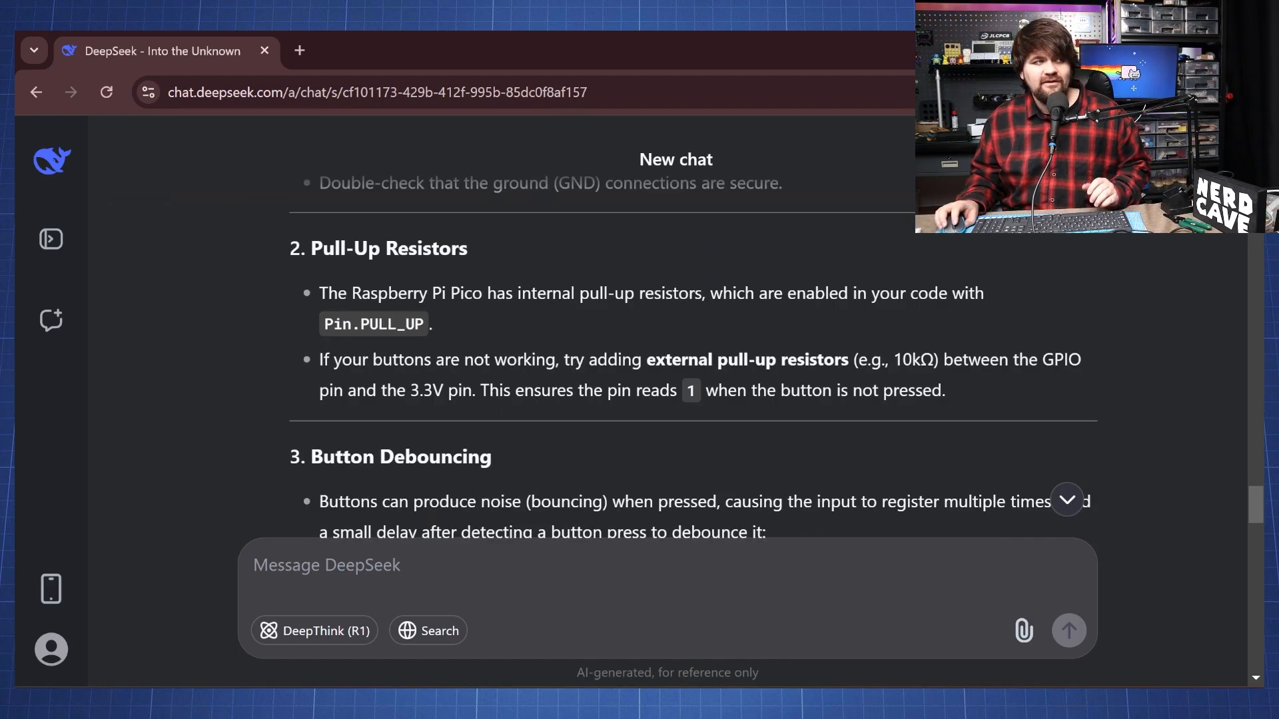
mouse_move(621, 315)
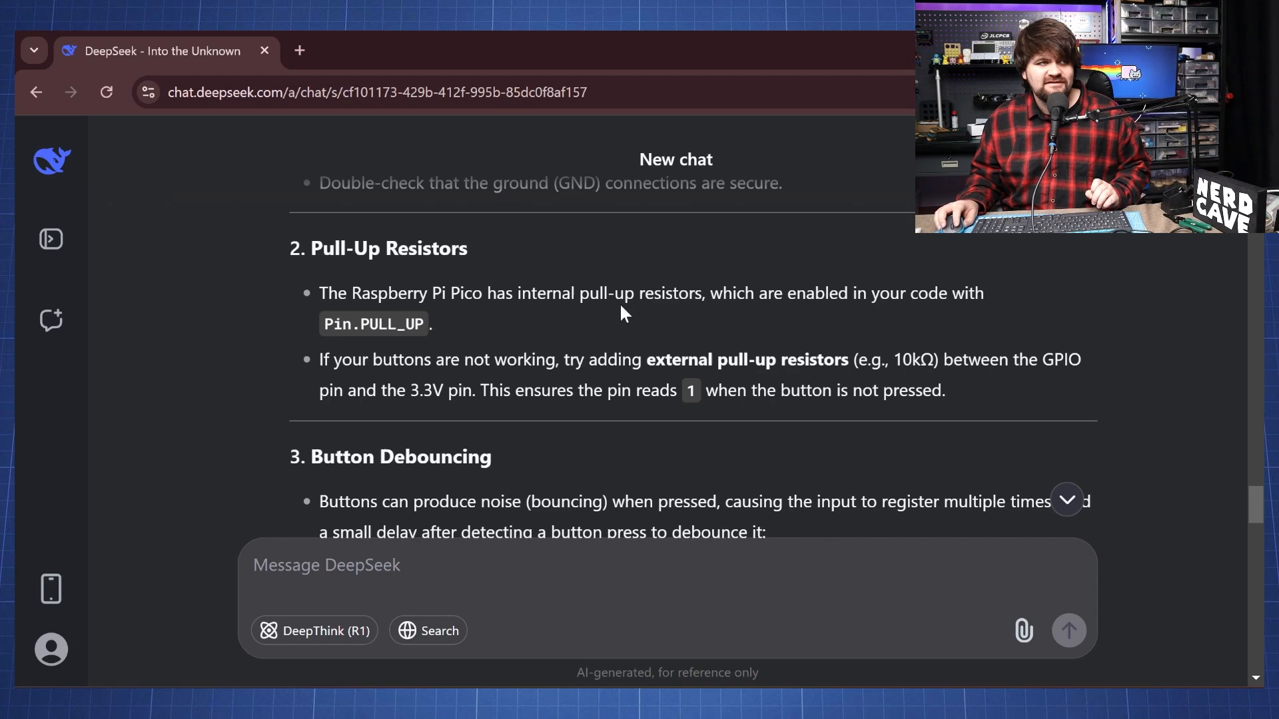
mouse_move(325, 332)
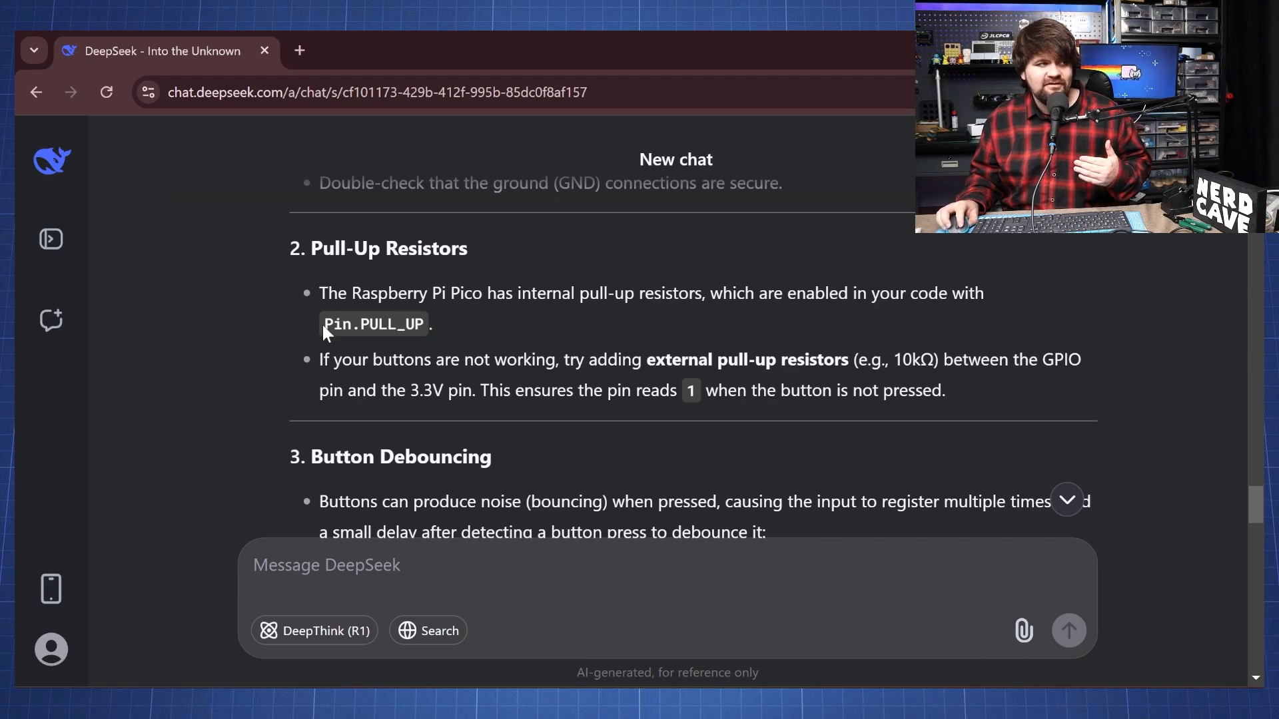
double_click(373, 324)
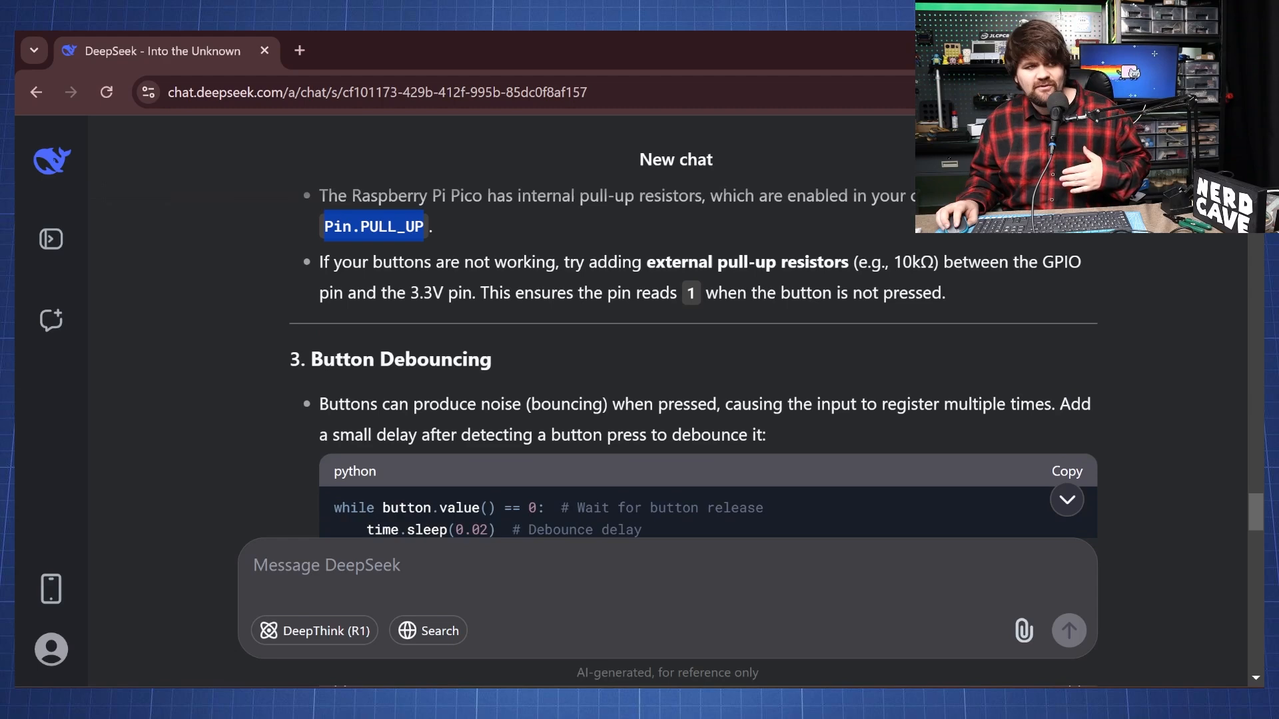
scroll("down", 3)
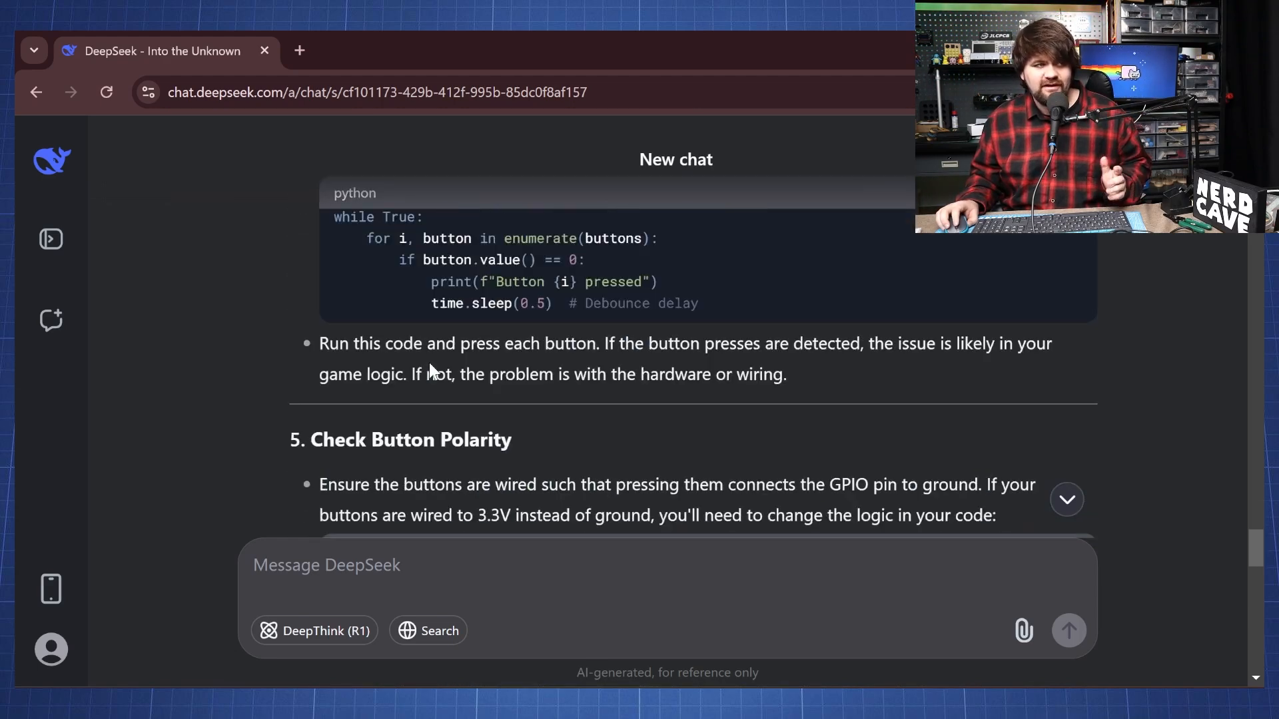
scroll("up", 3)
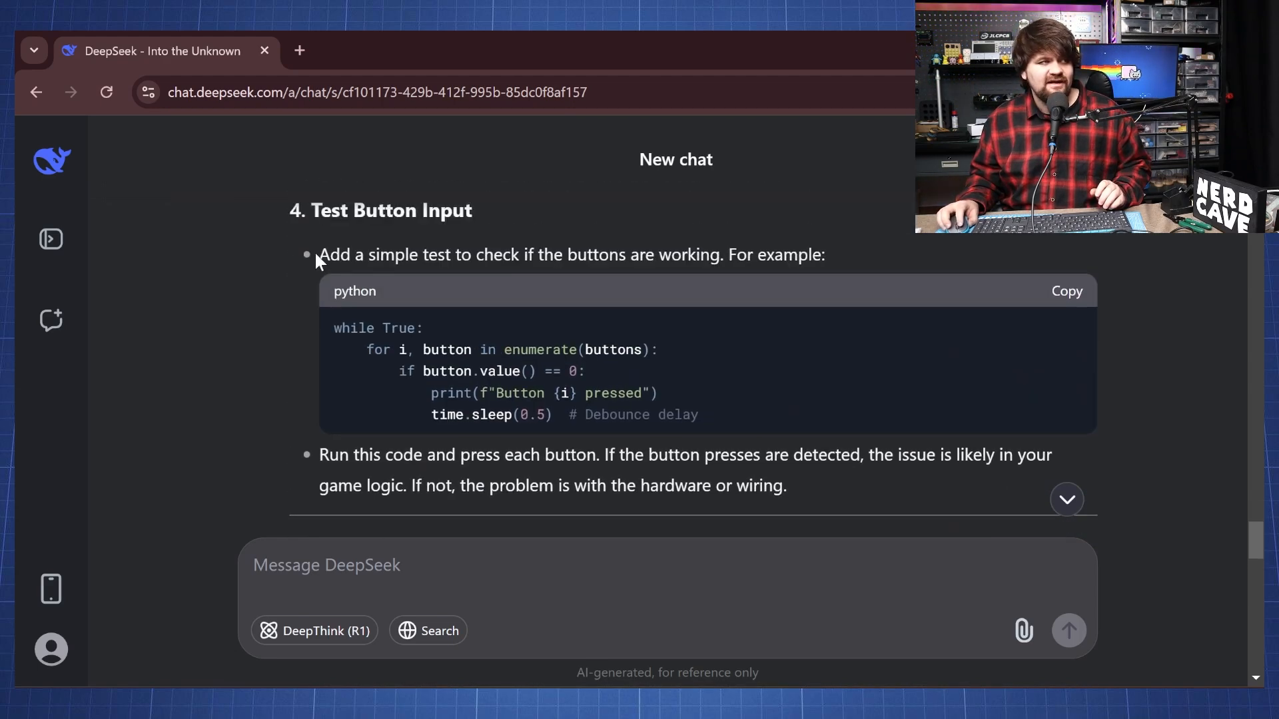
left_click_drag(327, 255, 814, 254)
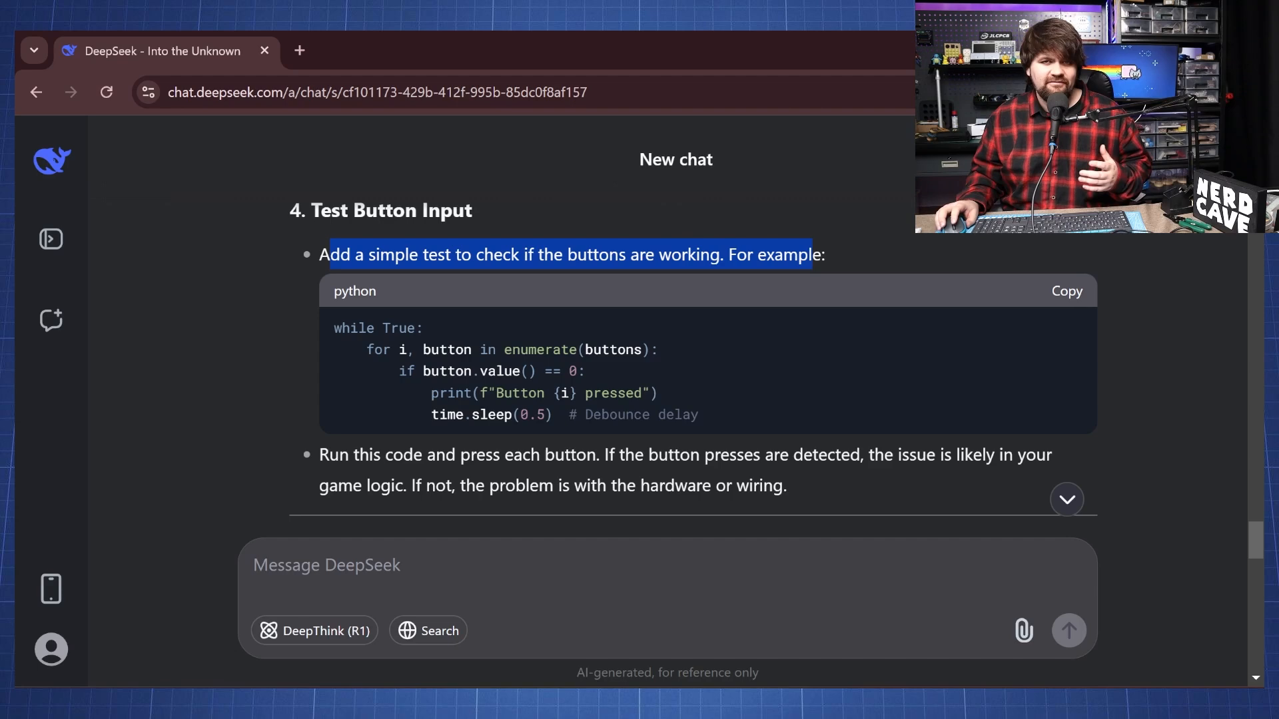
scroll("down", 3)
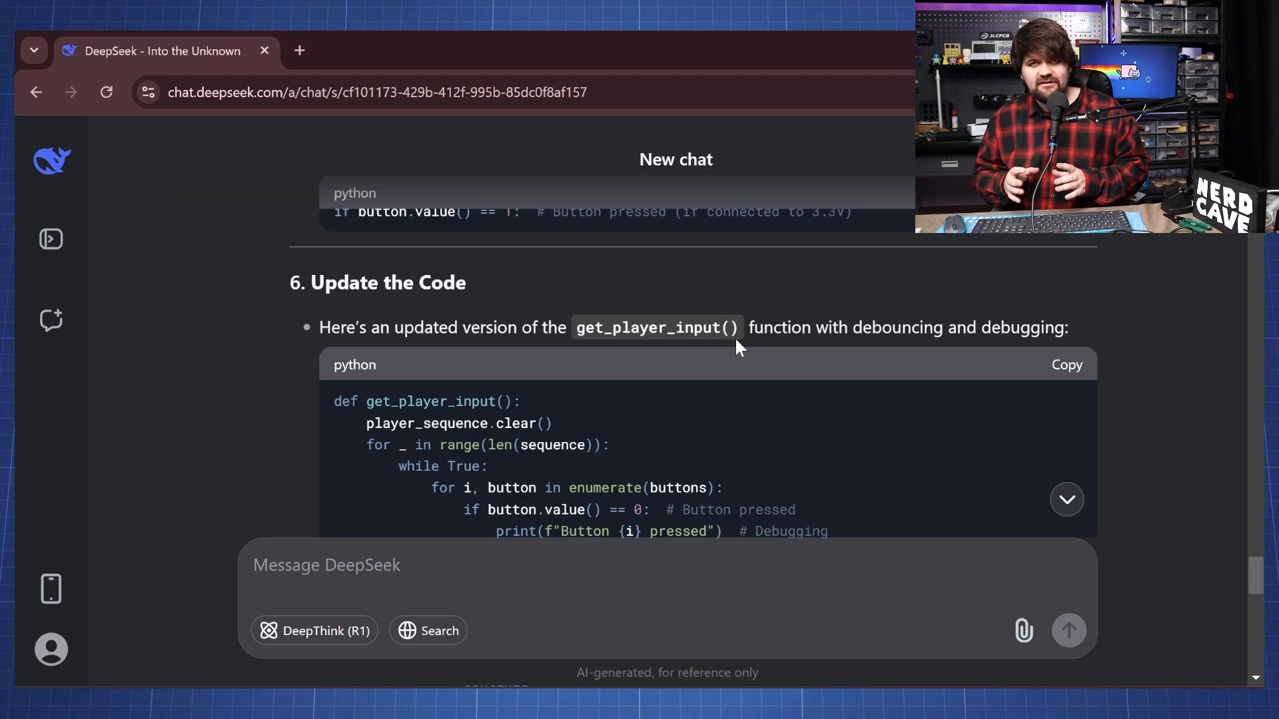
scroll("down", 3)
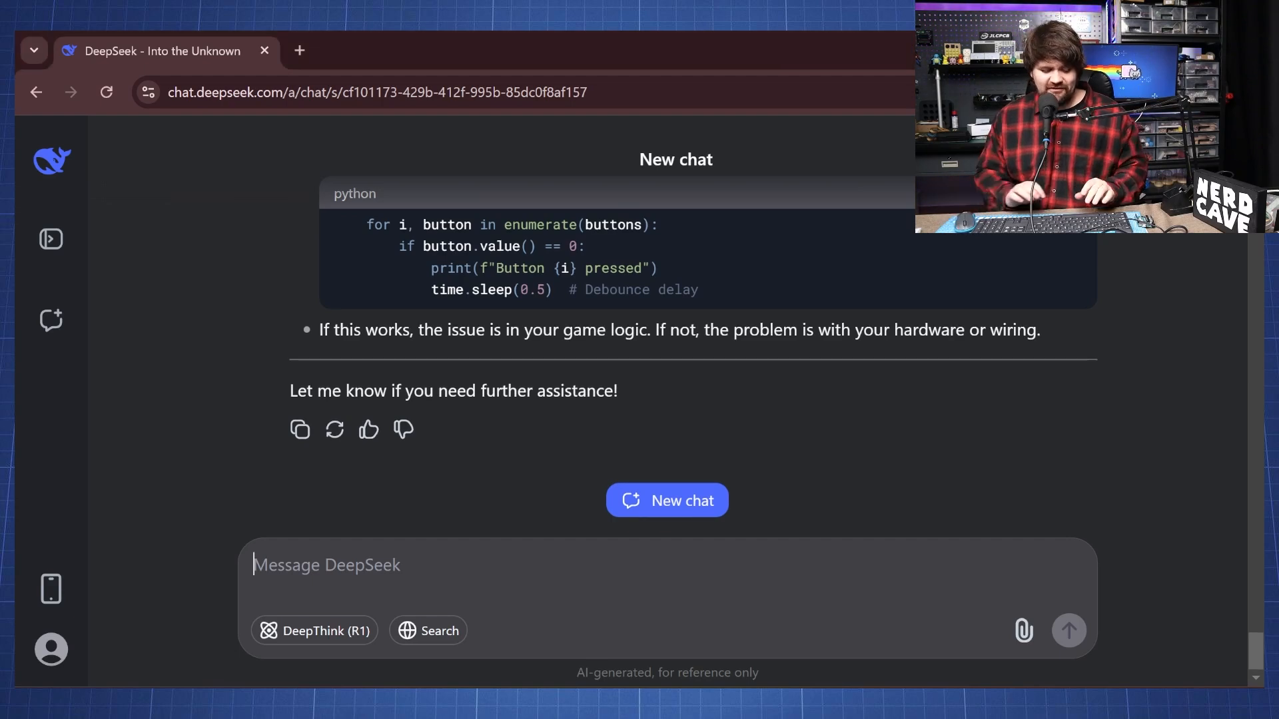
Step: Ask DeepSeek to write an outro for the YouTube video
type("w")
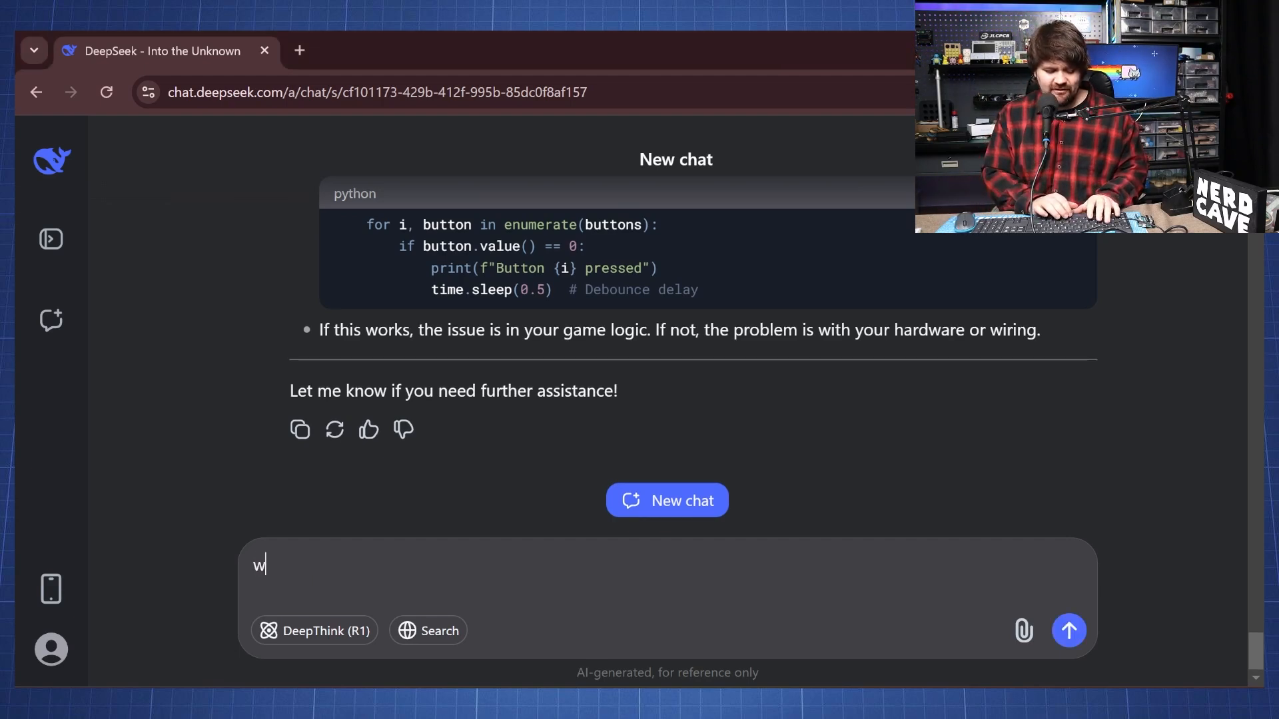
type("rite me an outro")
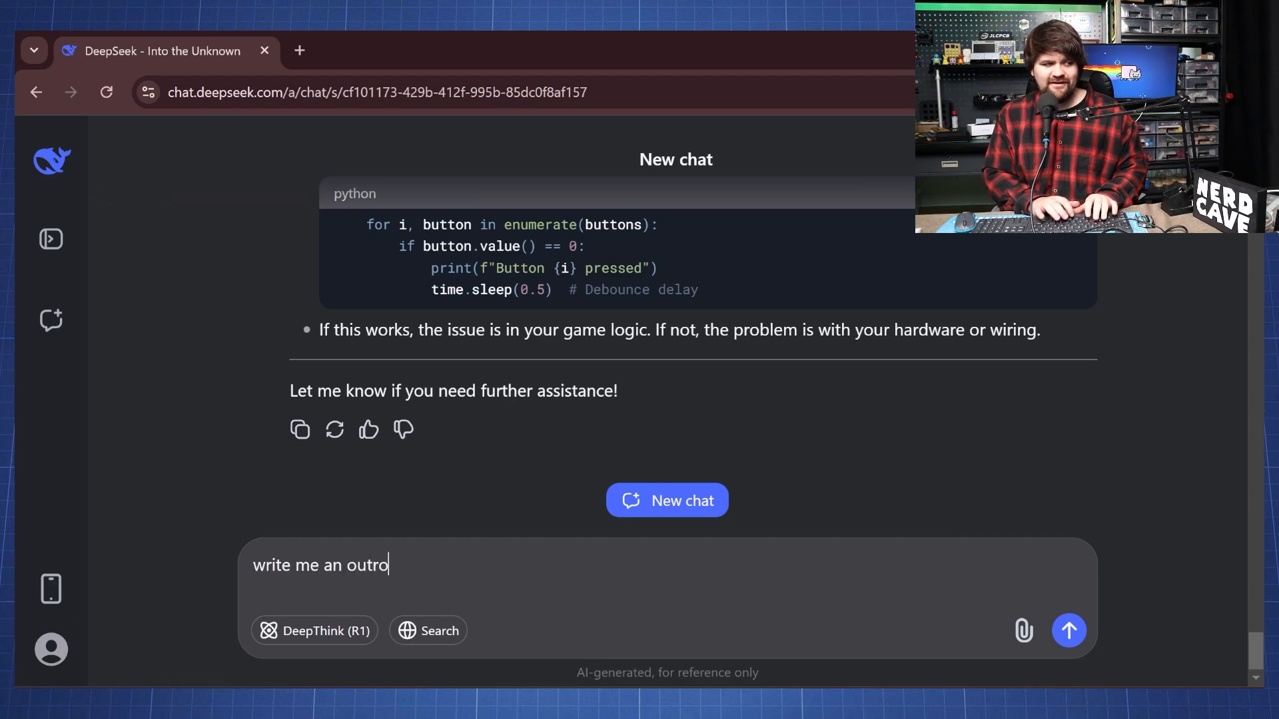
type("to a youtube video where I used deepseek to write code for the raspberry pi pi")
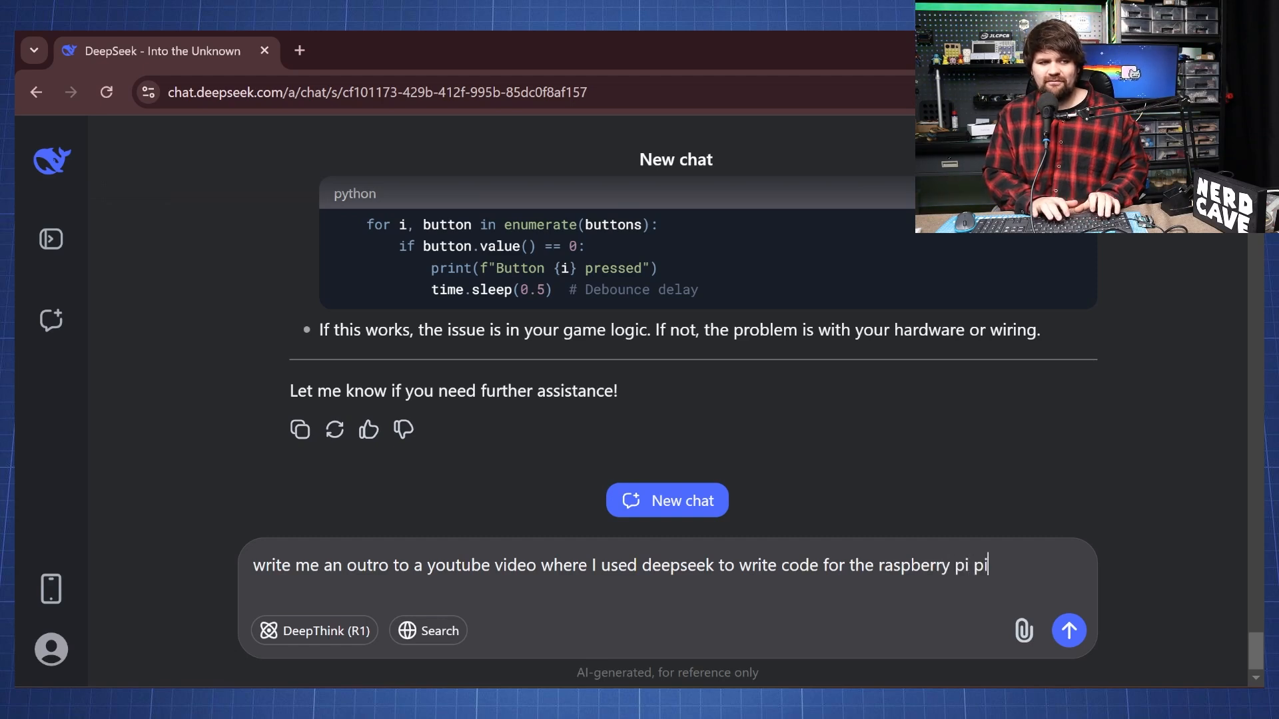
left_click(1068, 629)
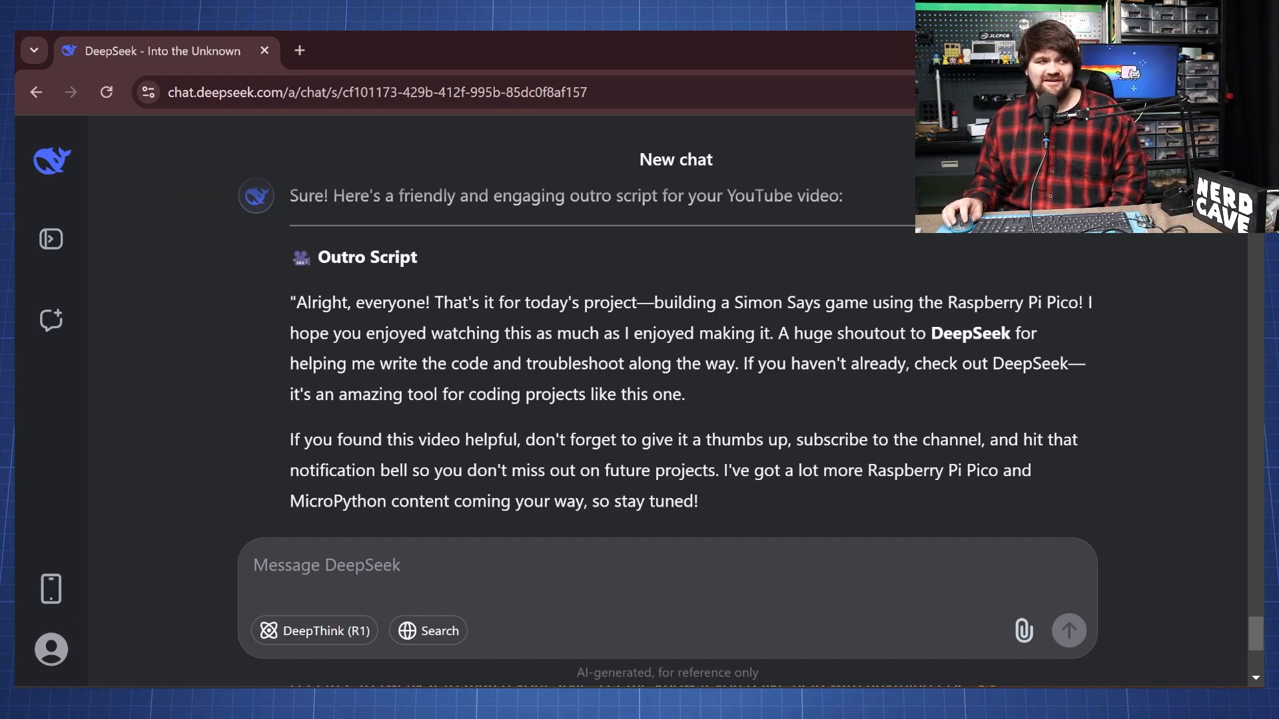
Step: Highlight the notification bell paragraph of the returned outro script
left_click(327, 564)
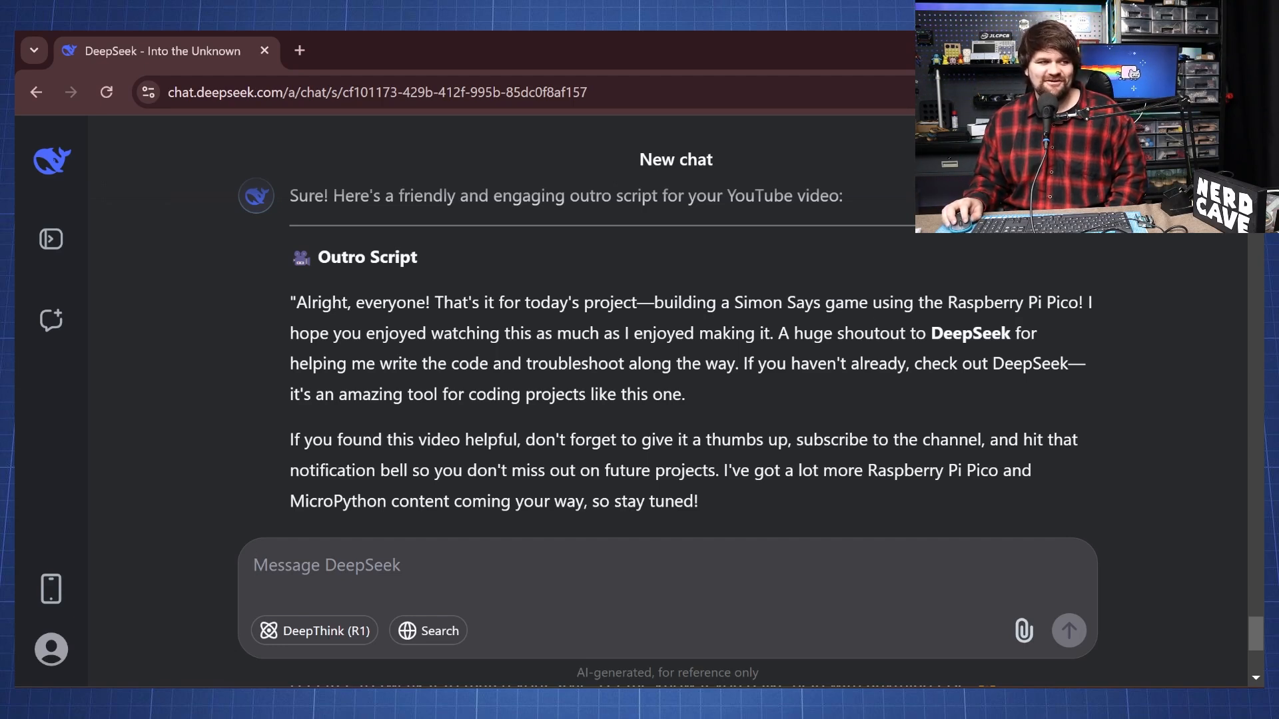
double_click(970, 333)
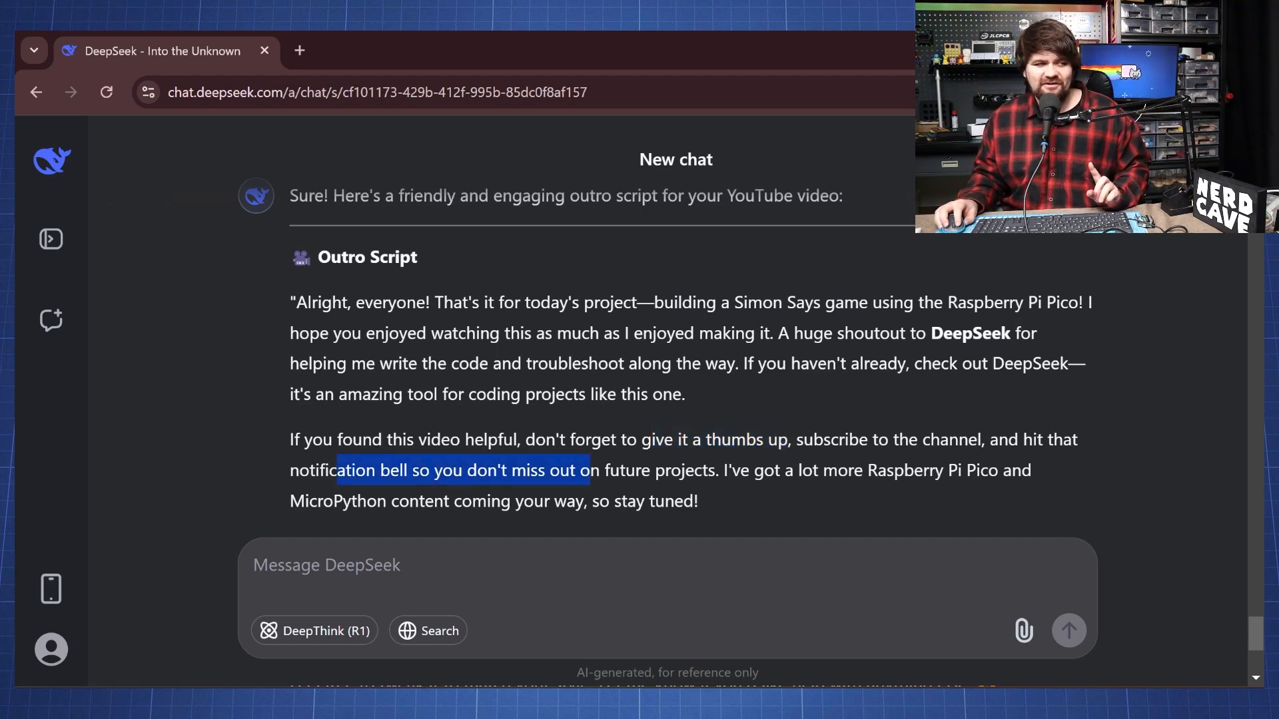
left_click_drag(586, 470, 732, 470)
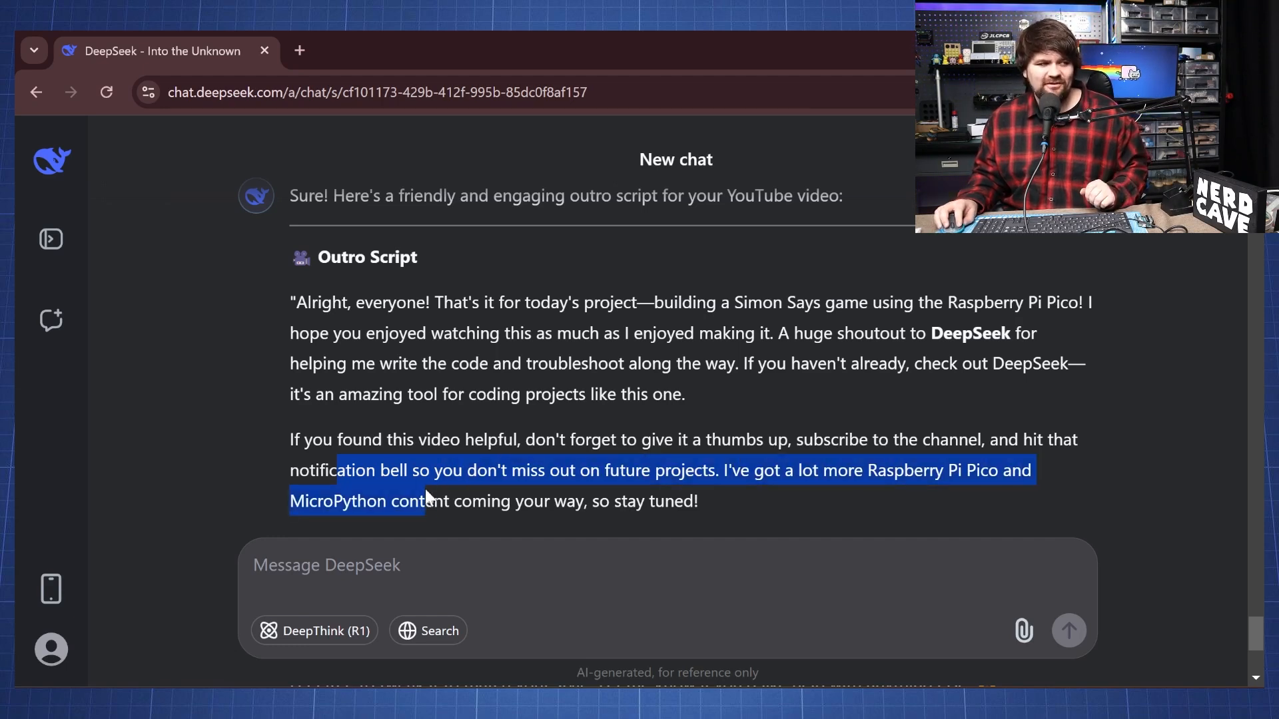
left_click_drag(430, 501, 698, 501)
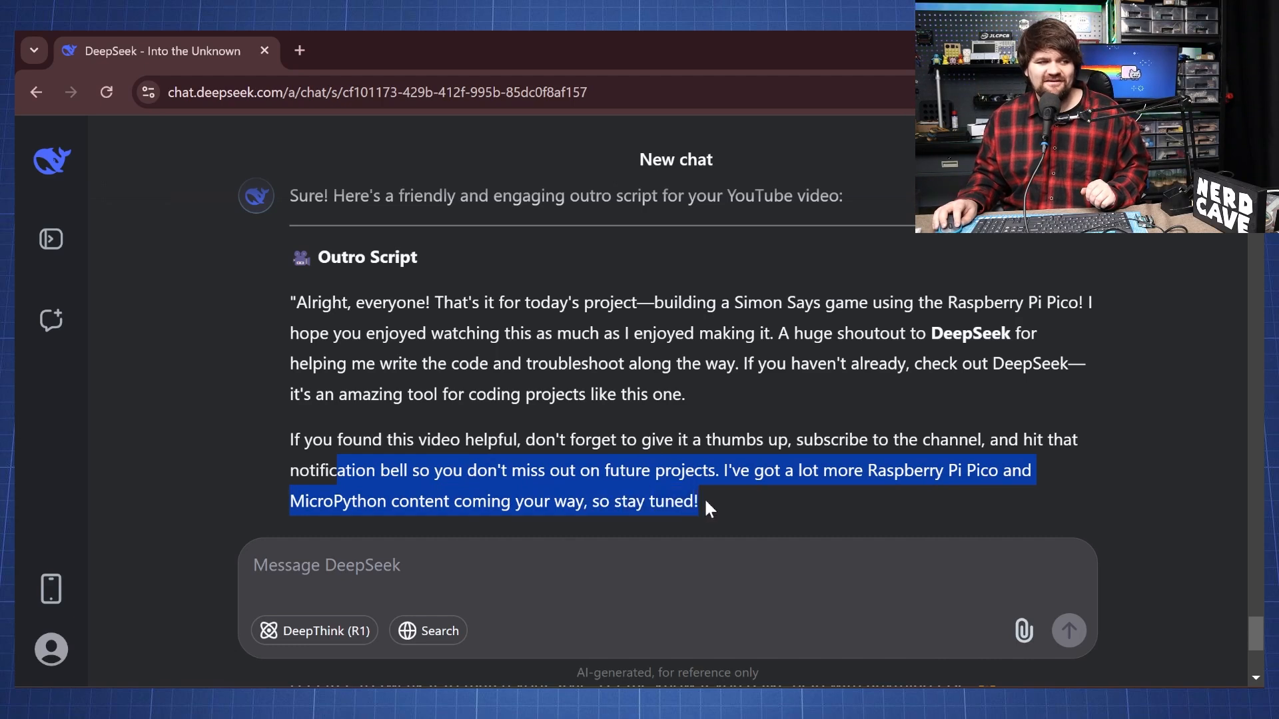